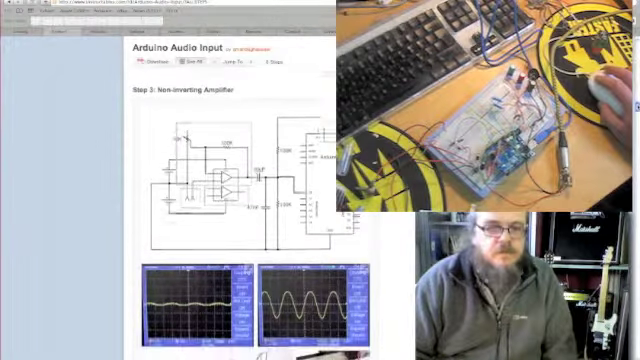
pyautogui.scroll(-3)
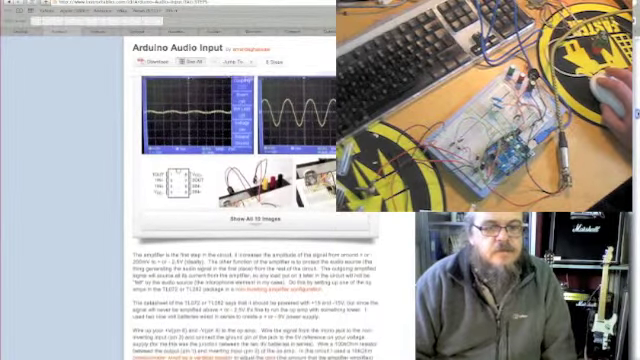
pyautogui.scroll(-3)
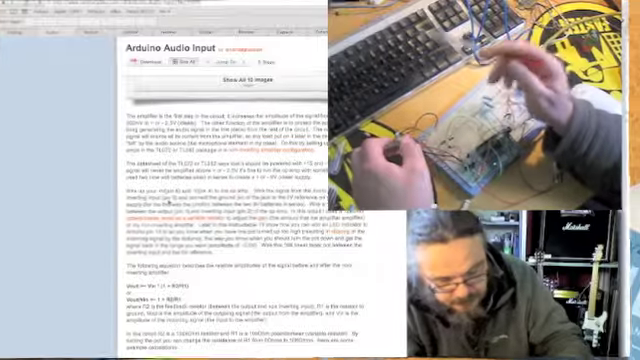
pyautogui.scroll(-3)
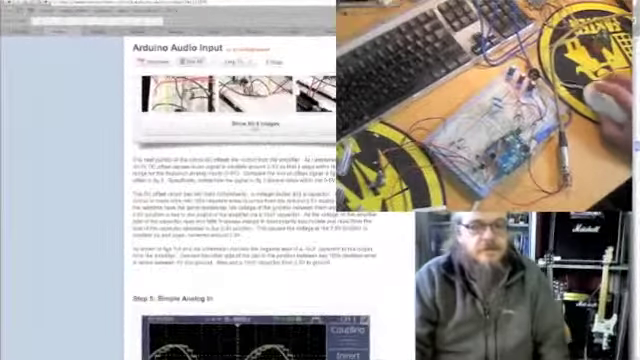